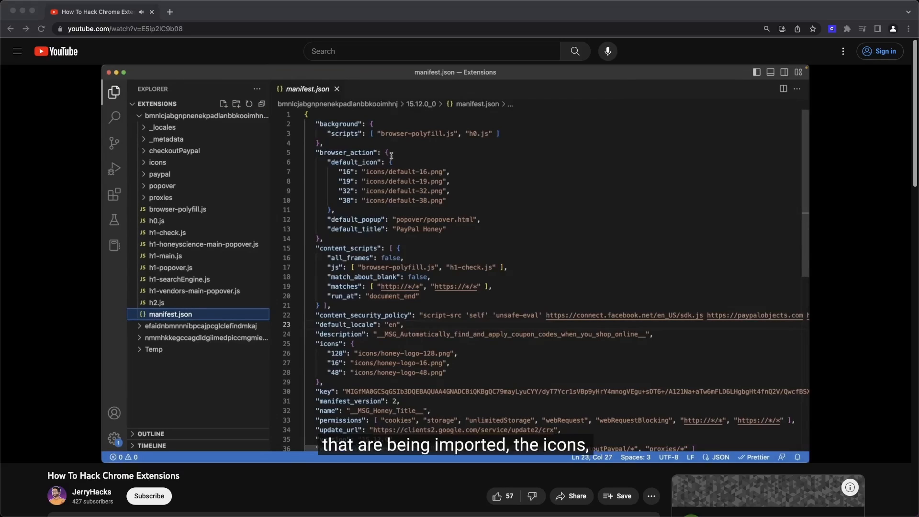
- Play the tutorial from the manifest.json file to the minified h2.js script
scroll("down", 3)
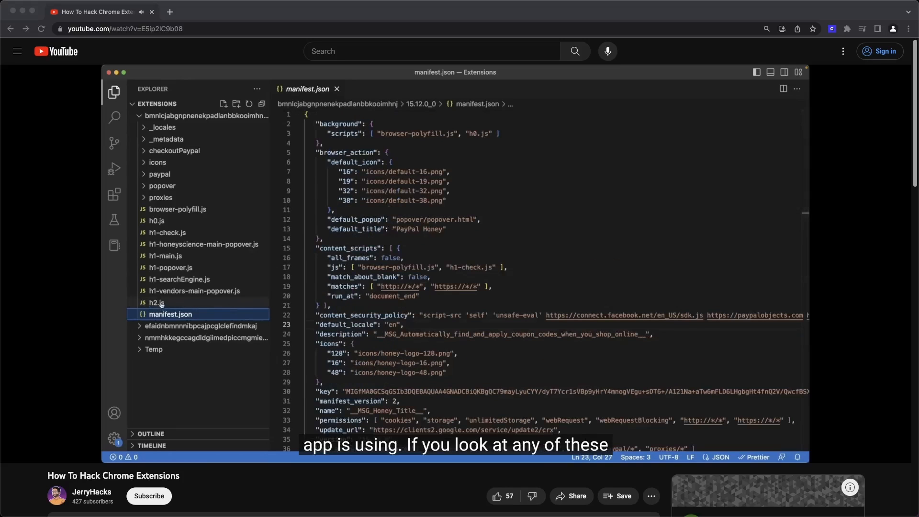
left_click(157, 303)
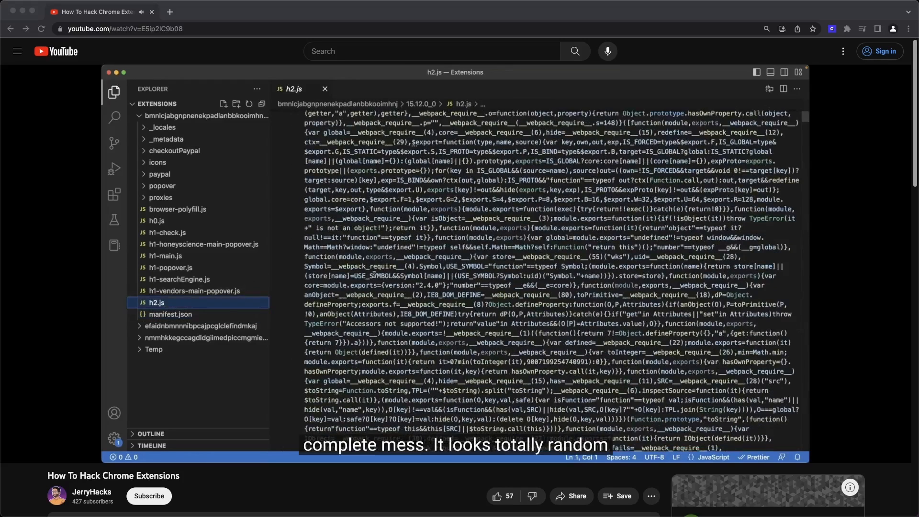
scroll("down", 3)
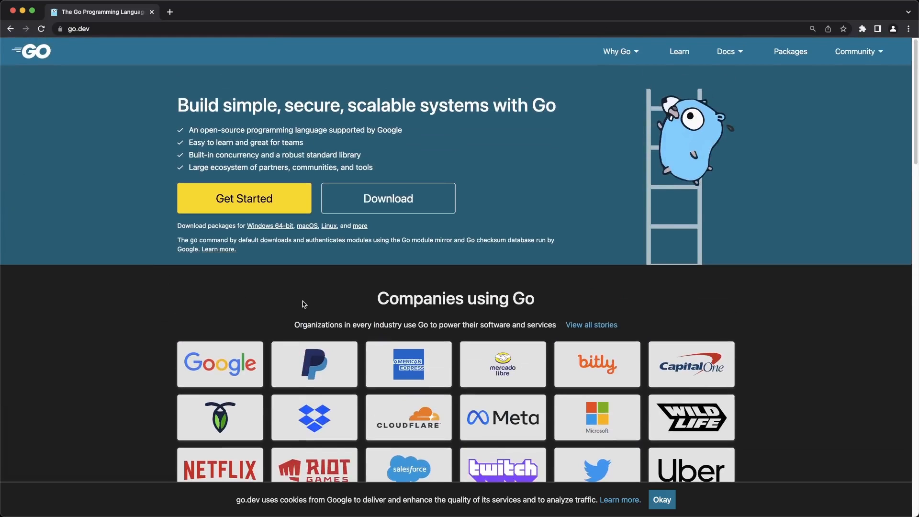
- View the go.dev page source, then the Global Entry Drops slots request's JSON response
right_click(302, 304)
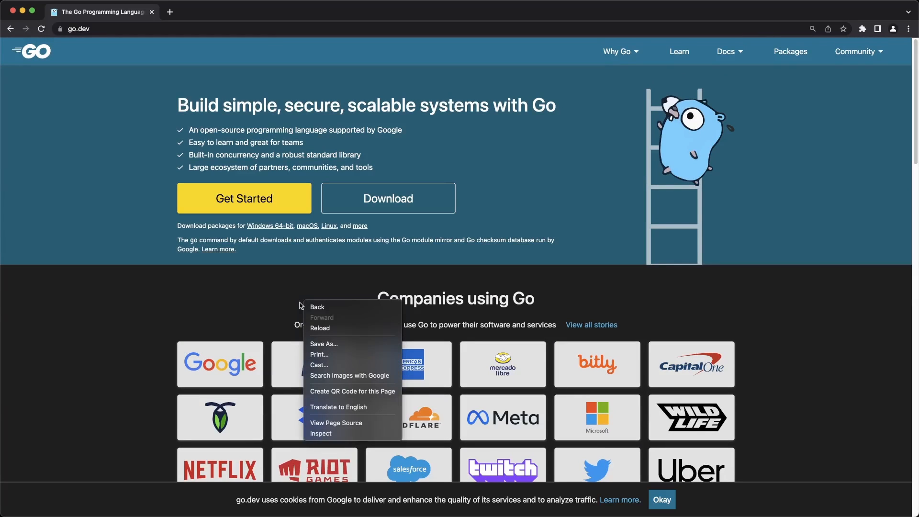
mouse_move(367, 423)
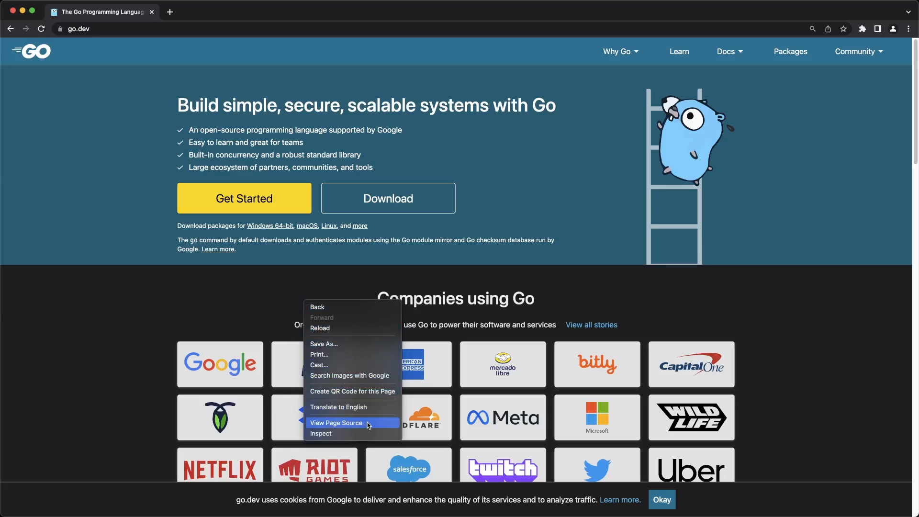
left_click(336, 423)
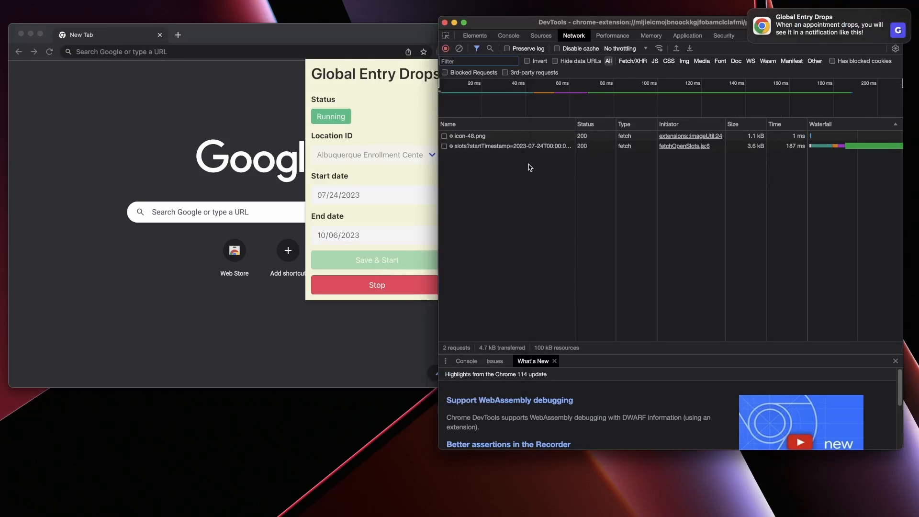
left_click(496, 146)
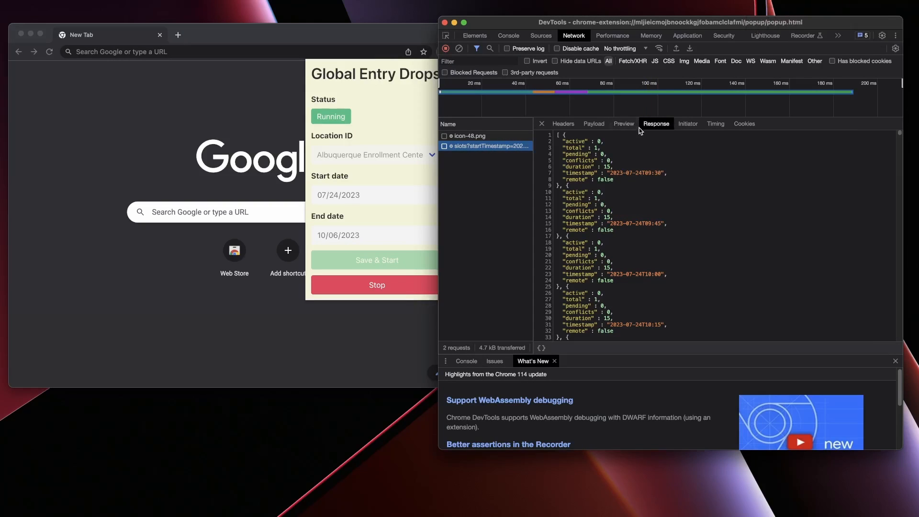
scroll("down", 3)
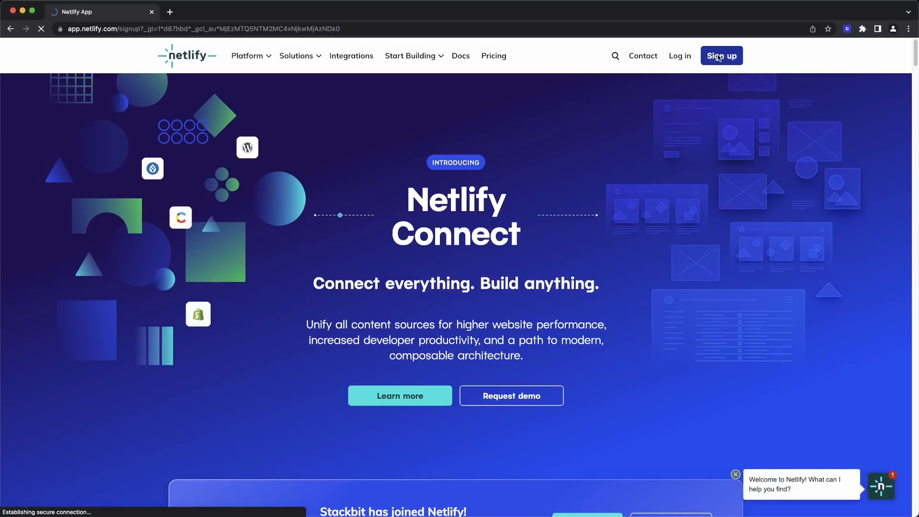
- Open Netlify's sign-up page with GitHub, GitLab, Bitbucket and email options
left_click(722, 56)
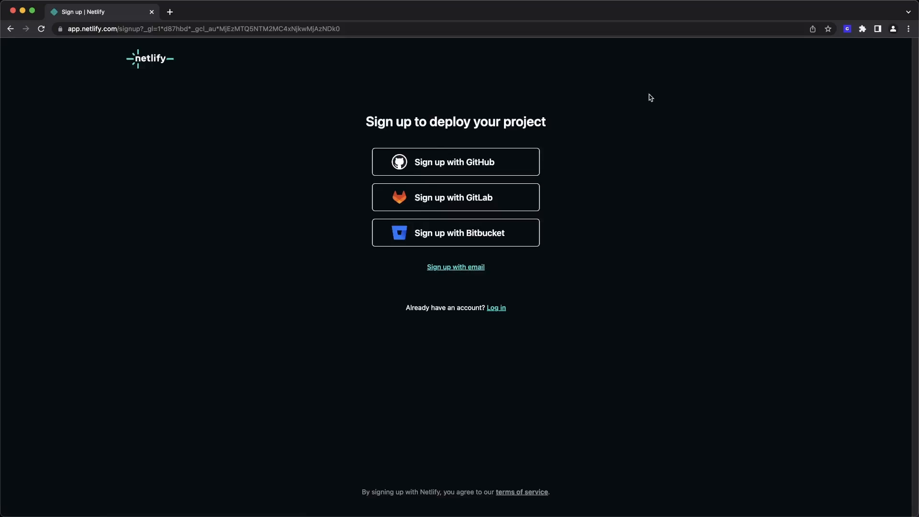
mouse_move(427, 196)
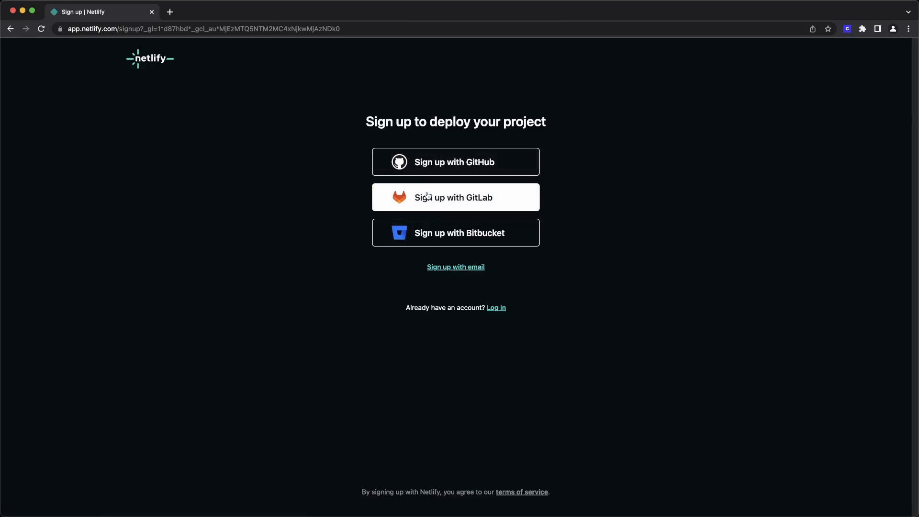
mouse_move(434, 239)
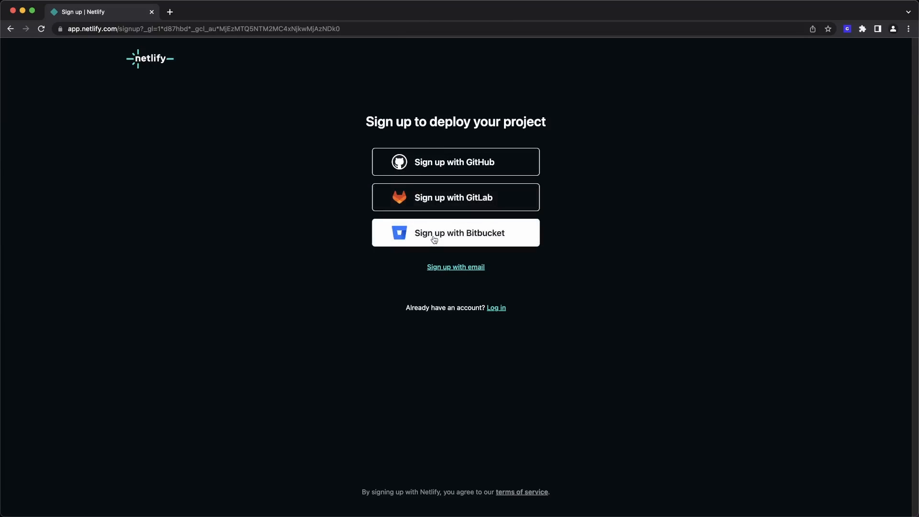
left_click(456, 233)
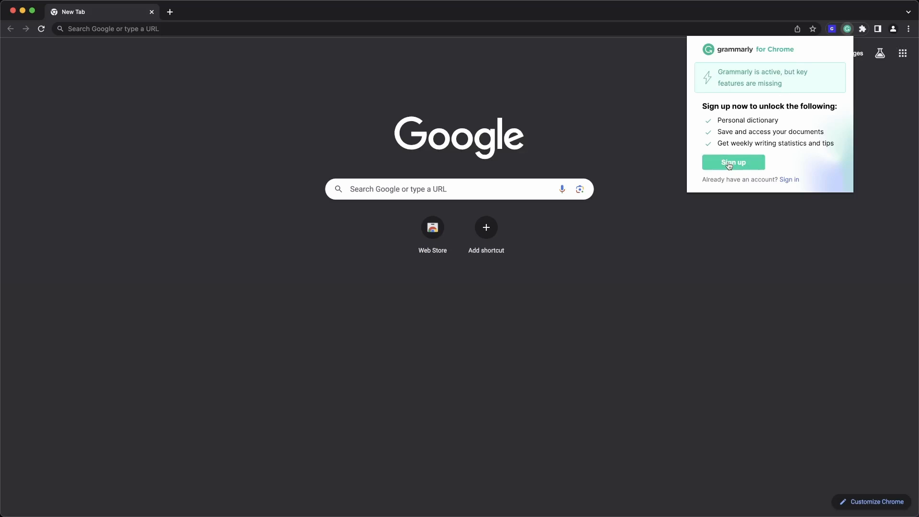
- Open Grammarly's sign-up page from the extension popup and focus the Email field
left_click(733, 162)
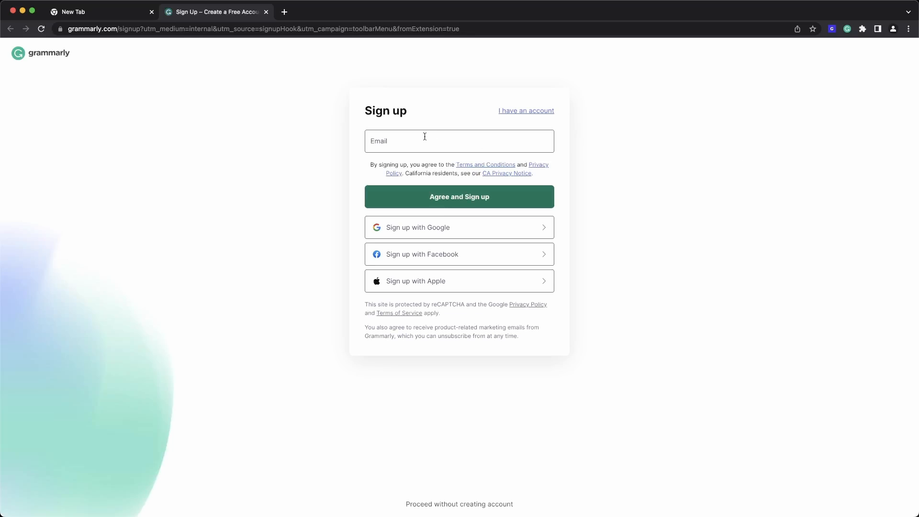
left_click(459, 141)
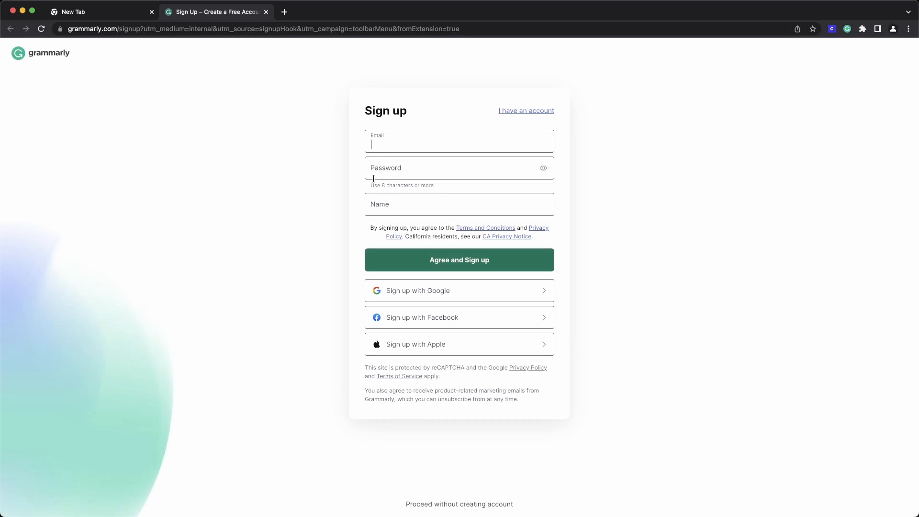
mouse_move(378, 150)
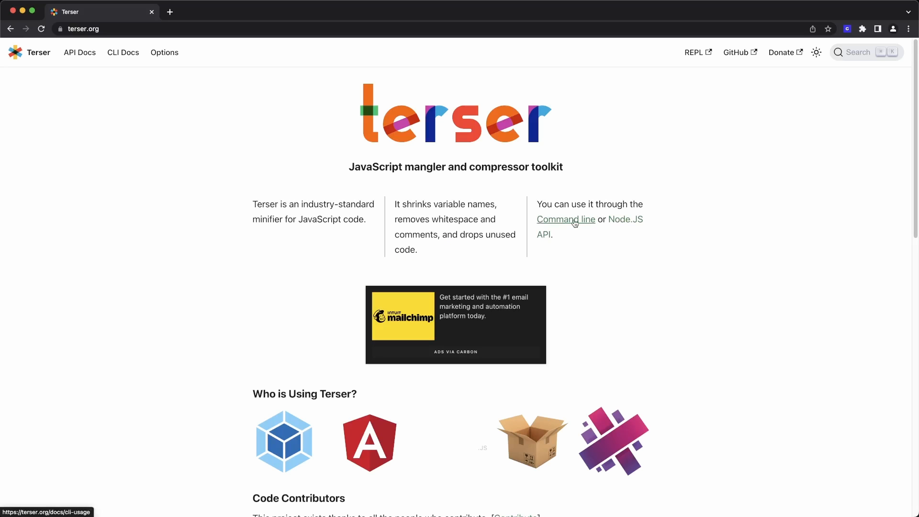
mouse_move(84, 57)
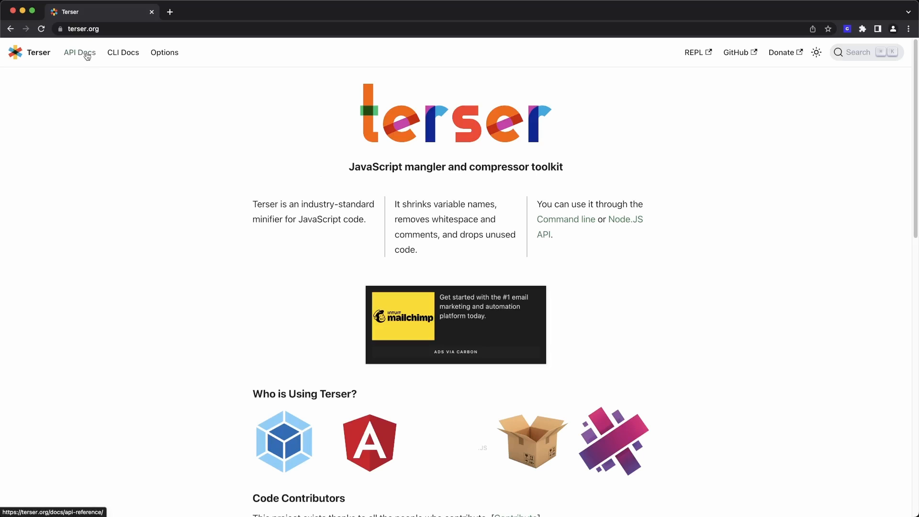
- Browse Terser's CLI Usage page down to the property-mangling examples and minified output
left_click(123, 53)
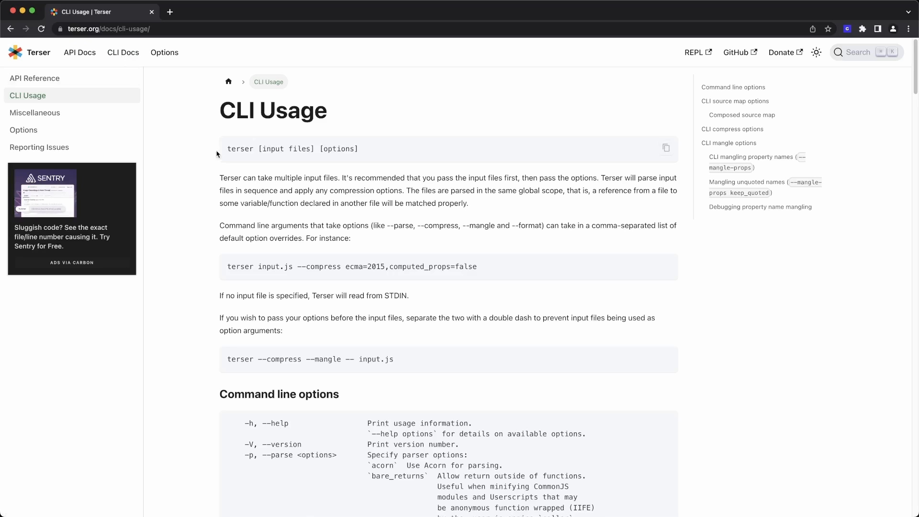
scroll("down", 3)
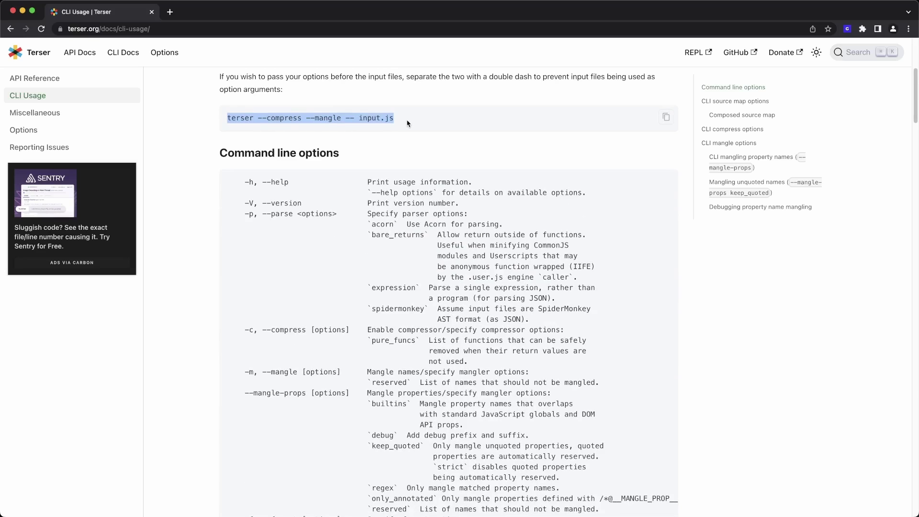
scroll("down", 3)
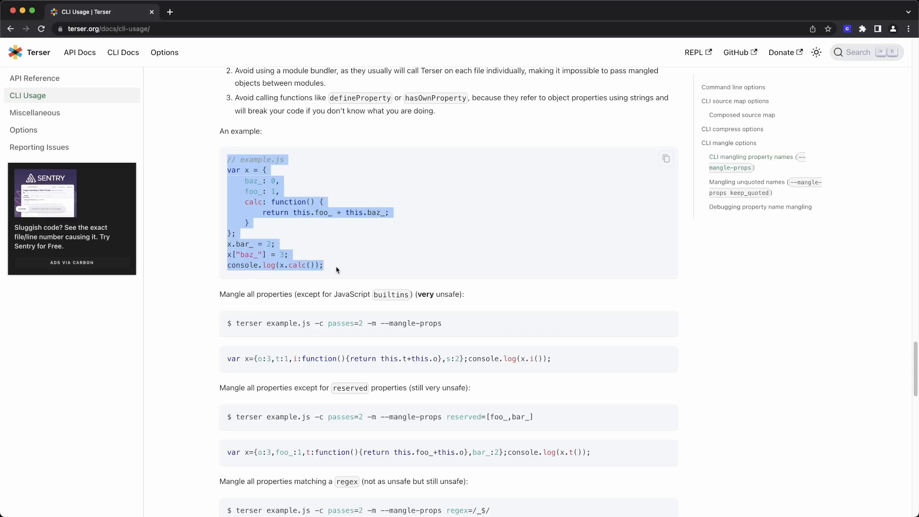
left_click(336, 269)
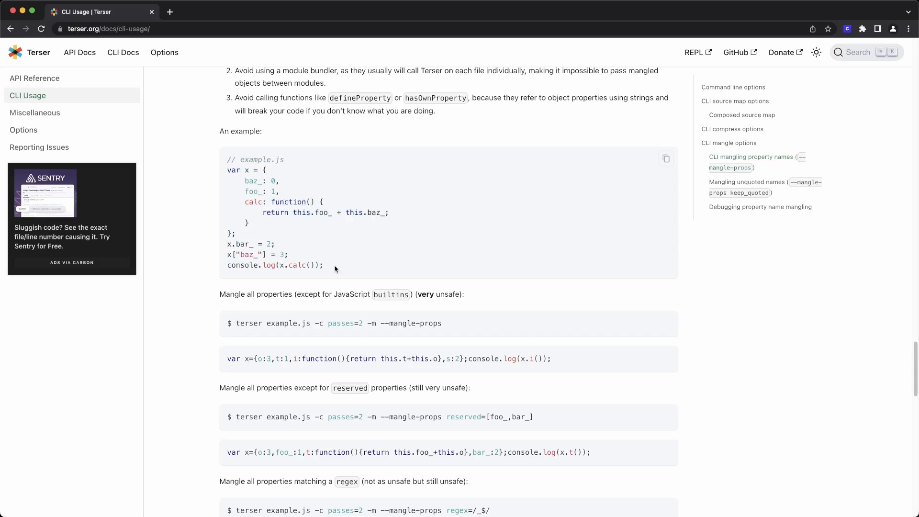
mouse_move(238, 236)
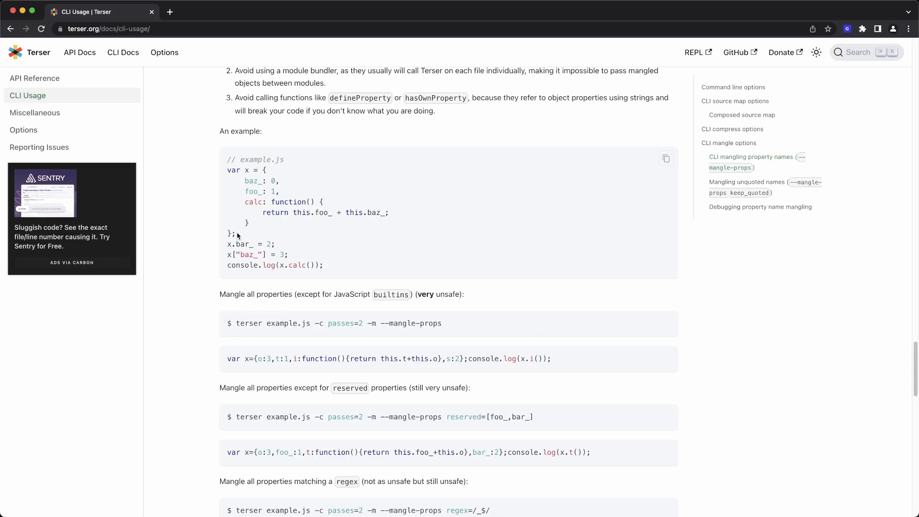
scroll("down", 3)
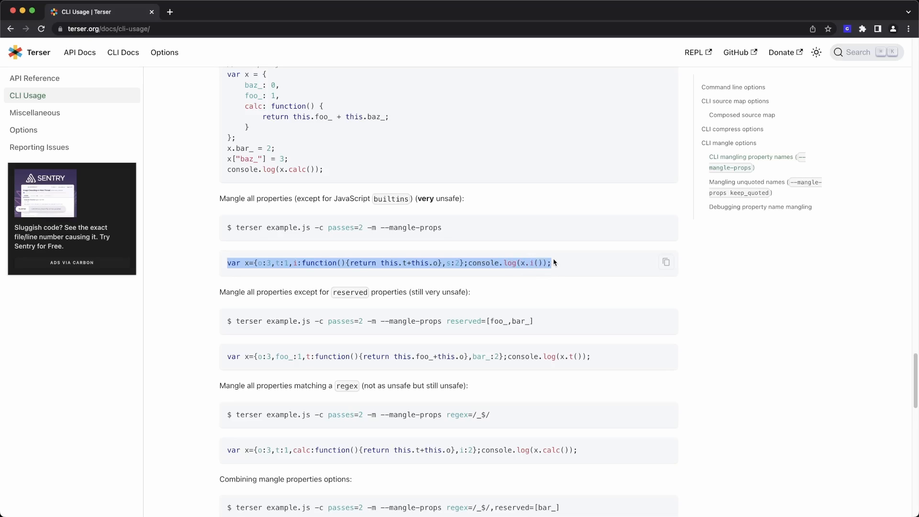
scroll("down", 3)
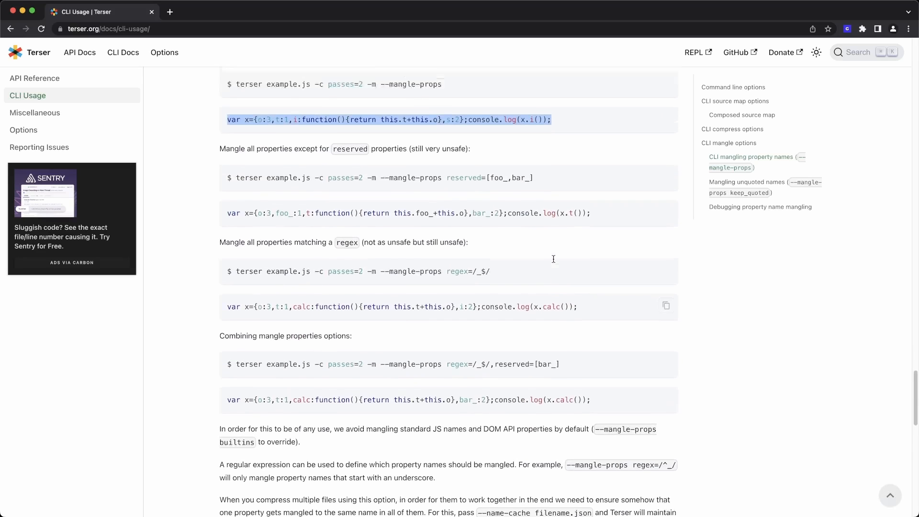